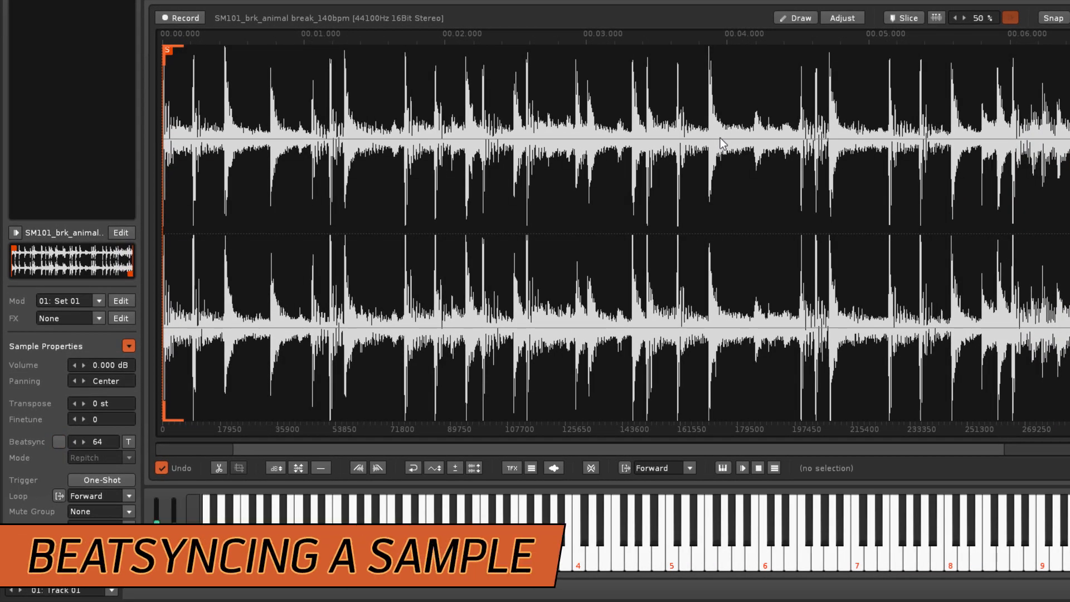
# Switch from the Sampler to the pattern editor showing the C-4 note on Track 01
pyautogui.click(59, 441)
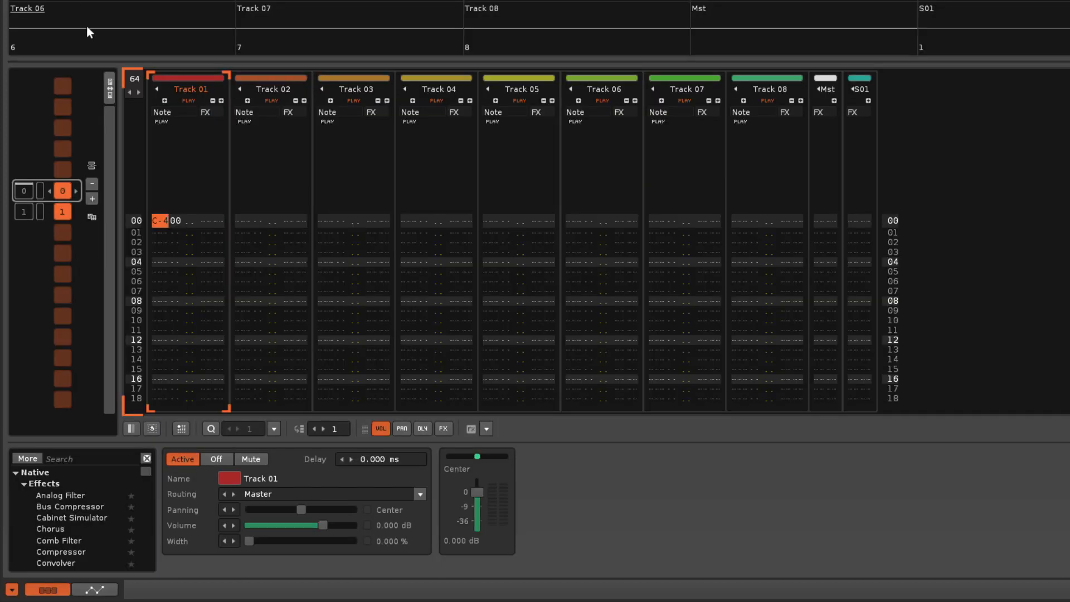
pyautogui.moveTo(140, 87)
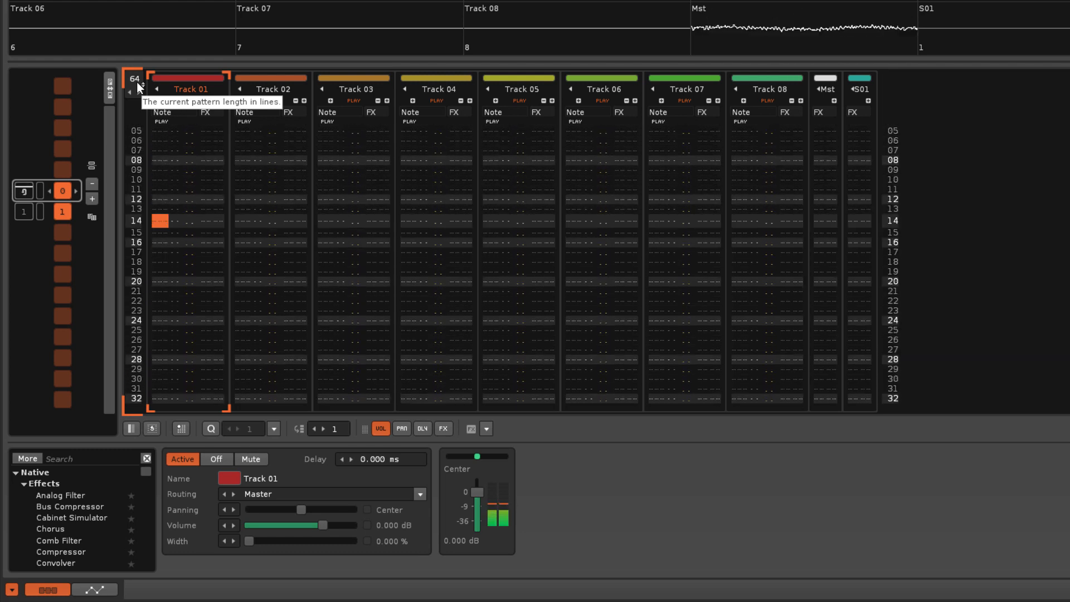
# Scroll down the Breaks library in the disk browser to find a second break sample
pyautogui.scroll(-3)
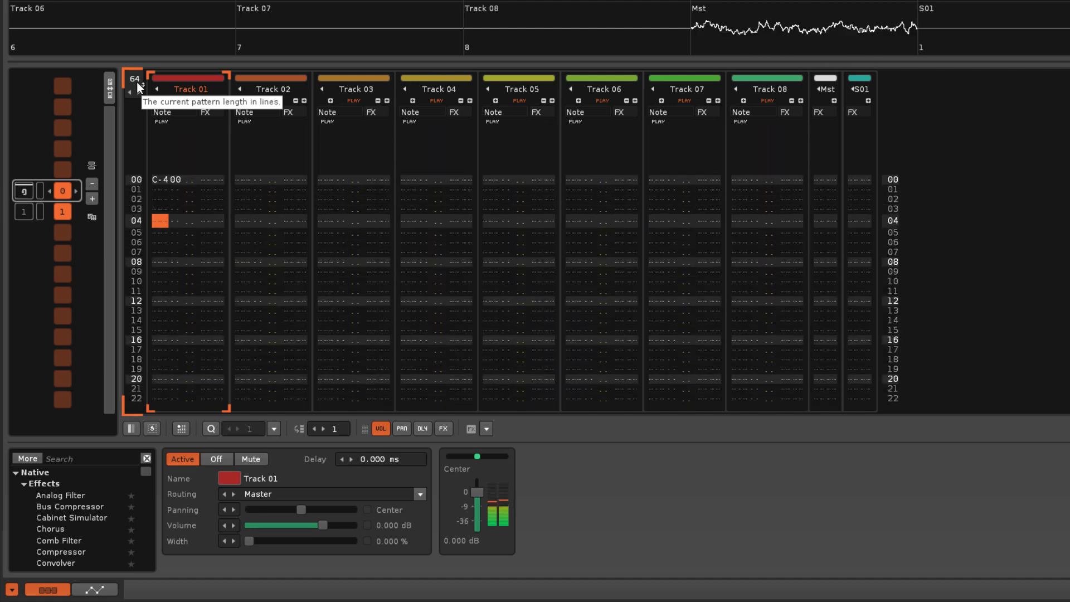
pyautogui.scroll(-3)
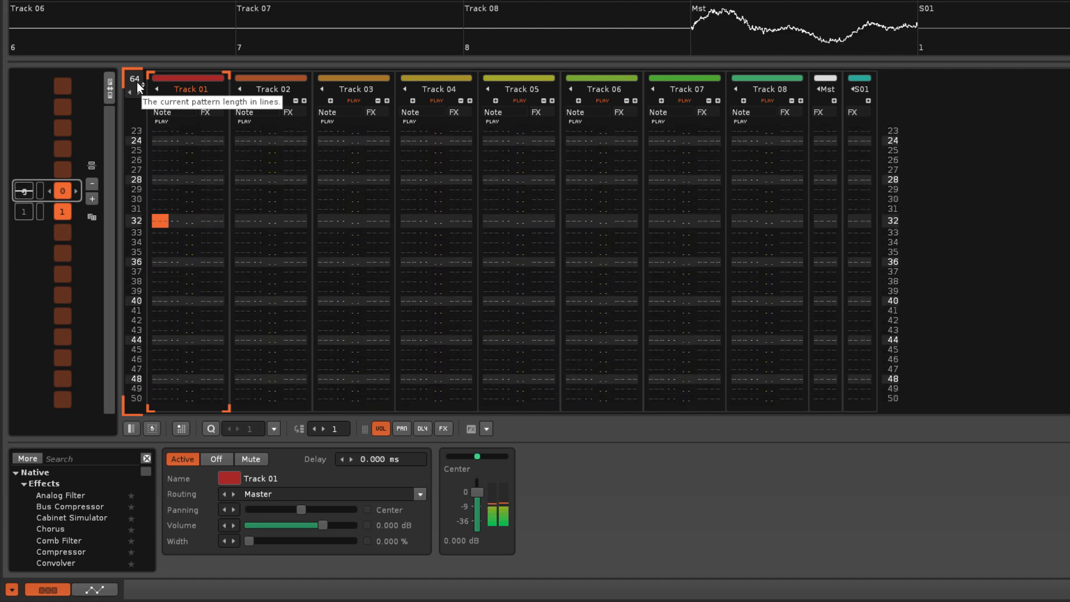
pyautogui.scroll(-3)
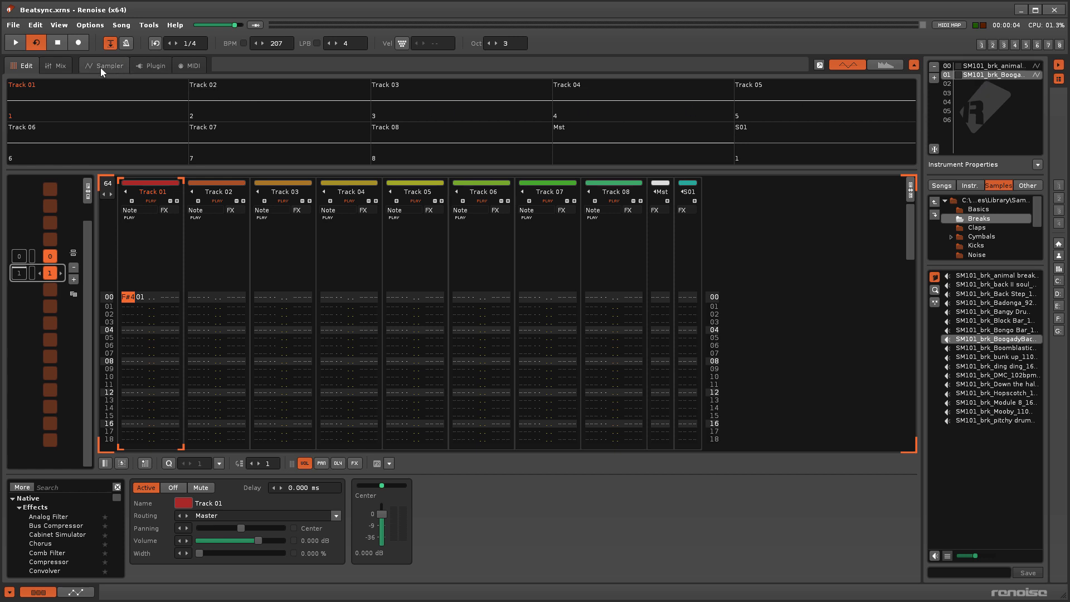
# Show the BoogadyBack 73bpm break's waveform in the Sampler
pyautogui.click(108, 64)
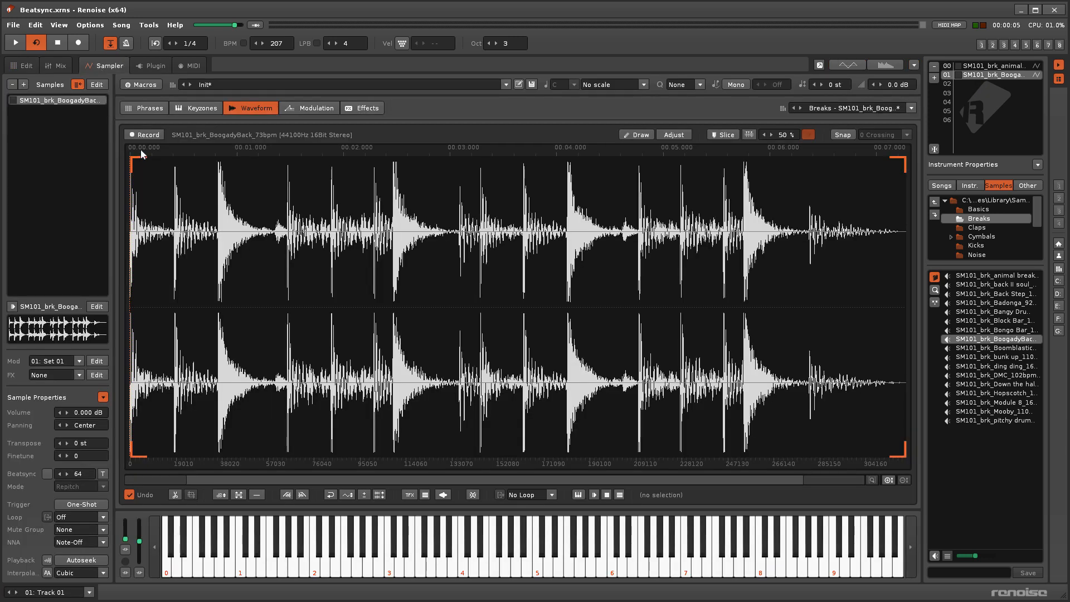
pyautogui.moveTo(895, 155)
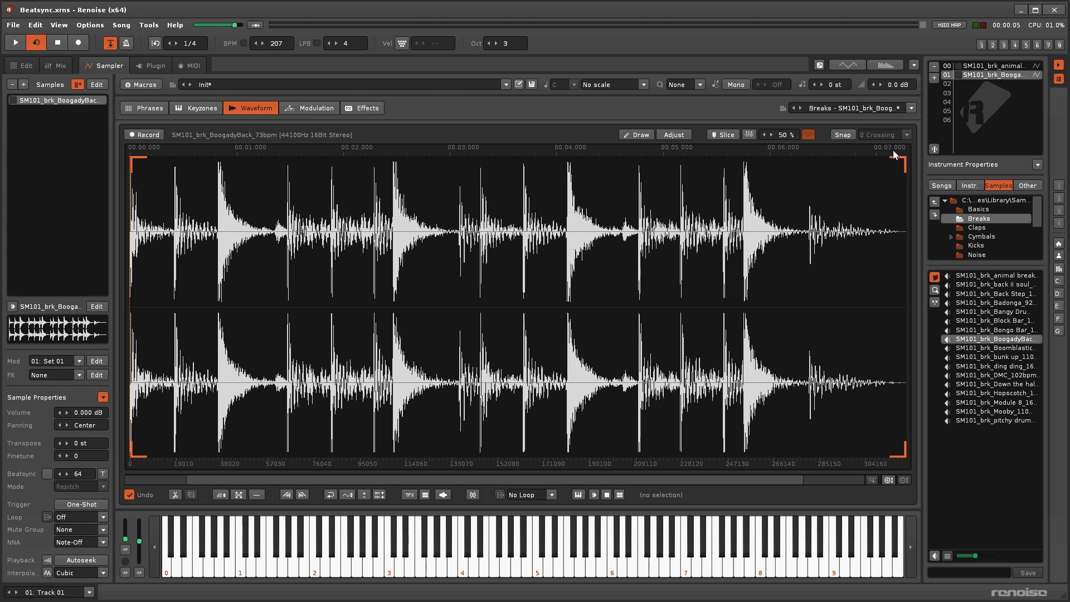
pyautogui.moveTo(135, 153)
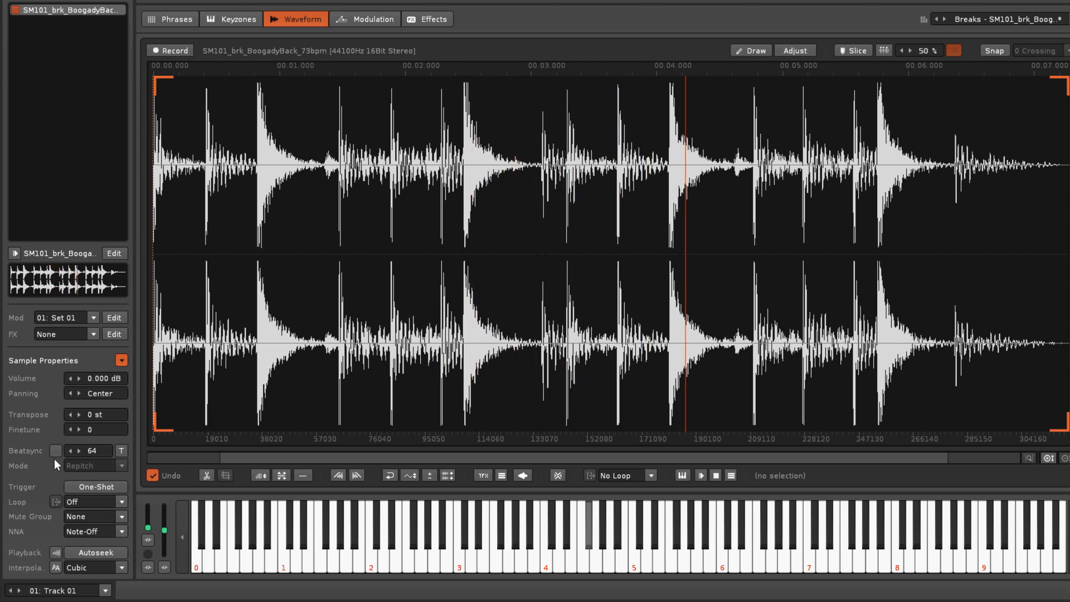
# Turn on Beatsync and load the back II soul break at 90 BPM
pyautogui.click(55, 452)
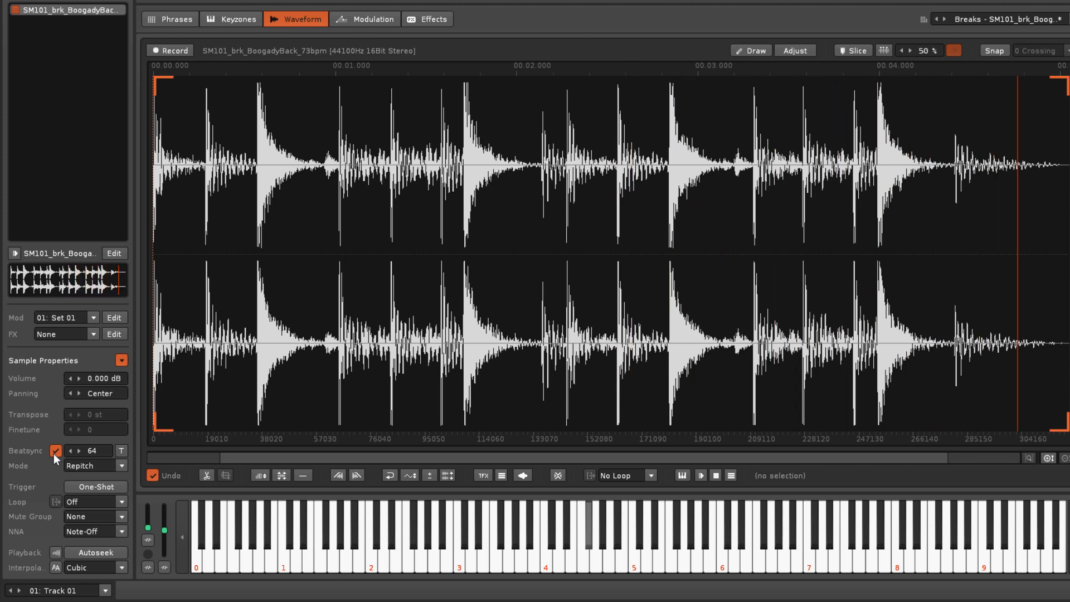
pyautogui.click(488, 238)
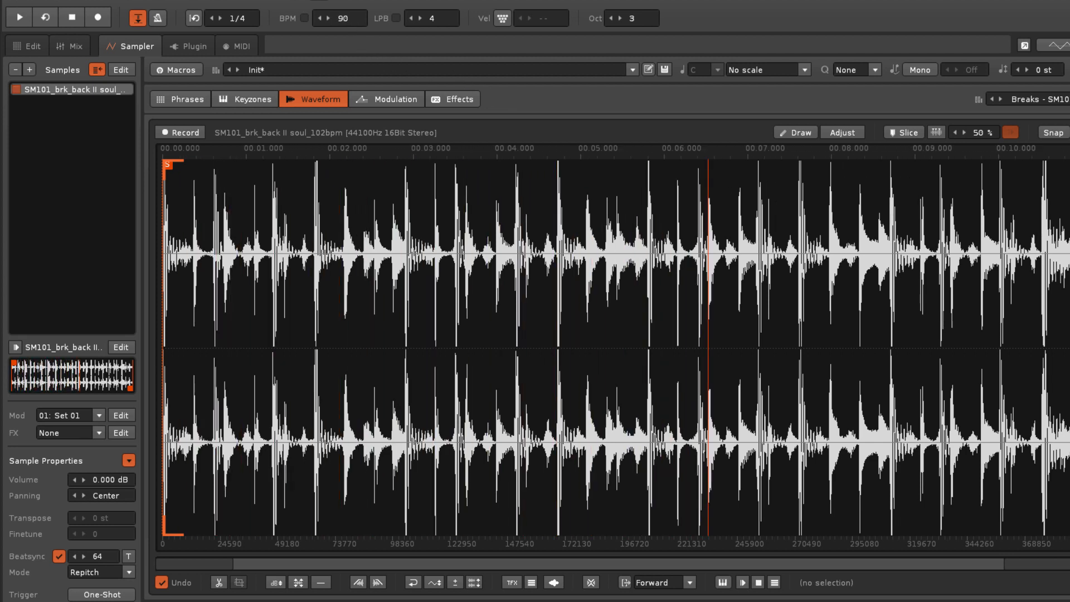
# Raise the song tempo to 123 BPM, nudging LPB to 5 and back to 4
pyautogui.click(355, 19)
pyautogui.write('123')
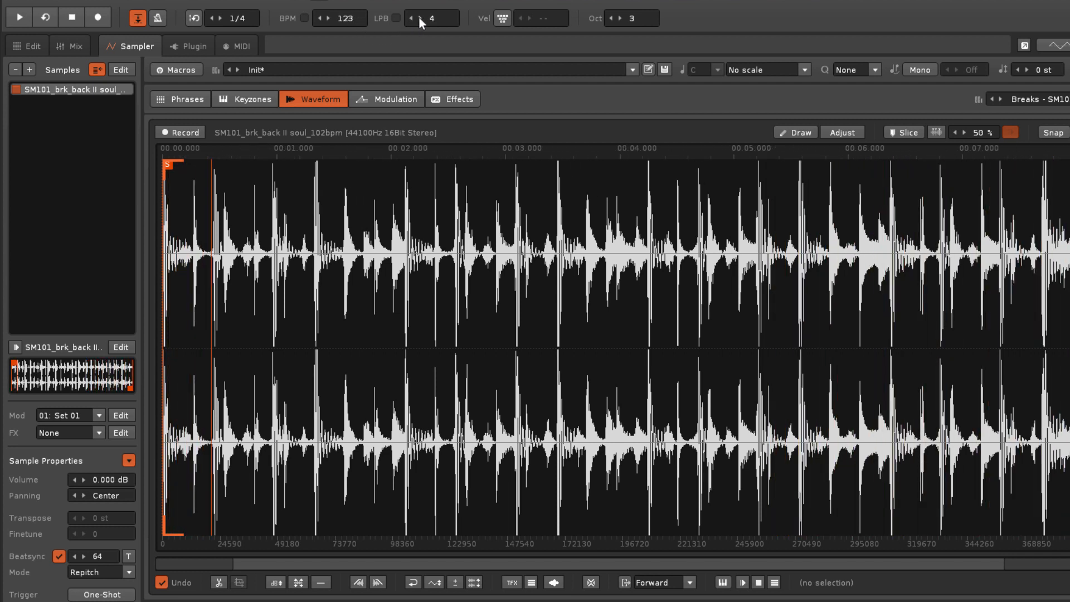
pyautogui.click(413, 19)
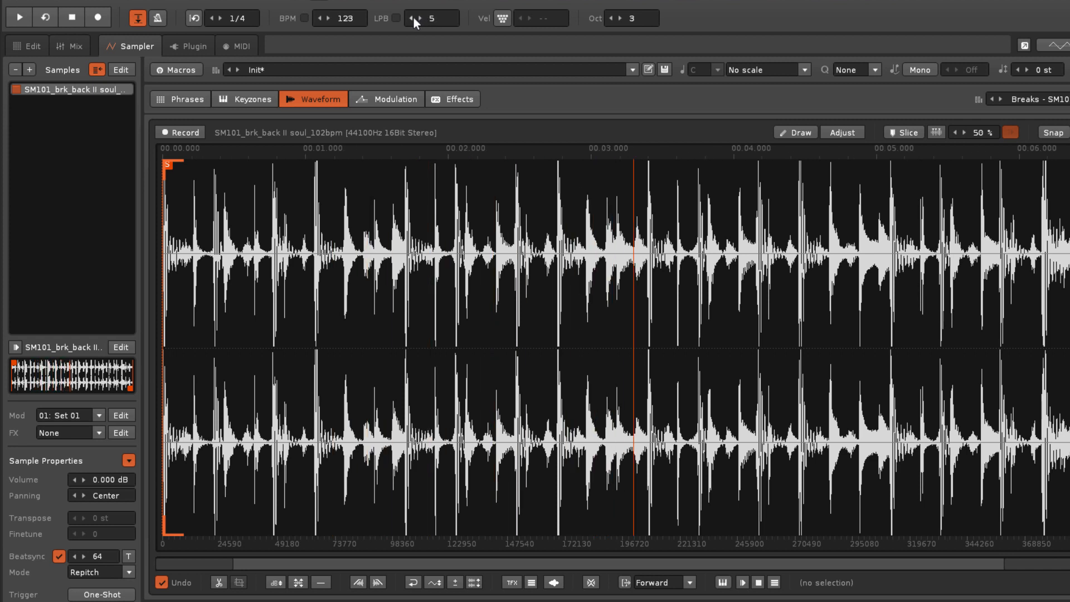
pyautogui.click(411, 19)
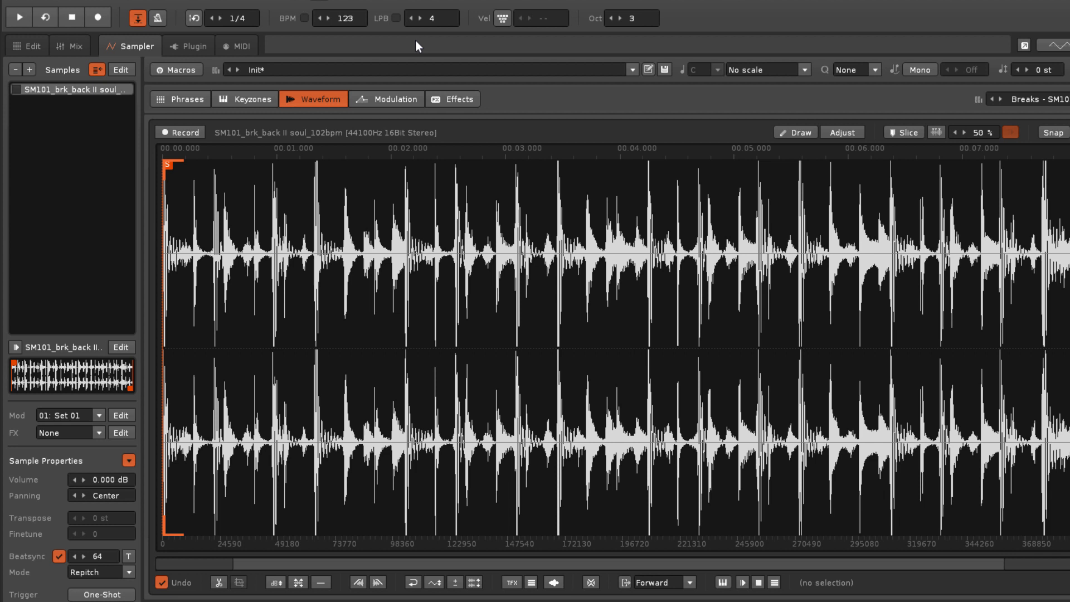
pyautogui.moveTo(386, 32)
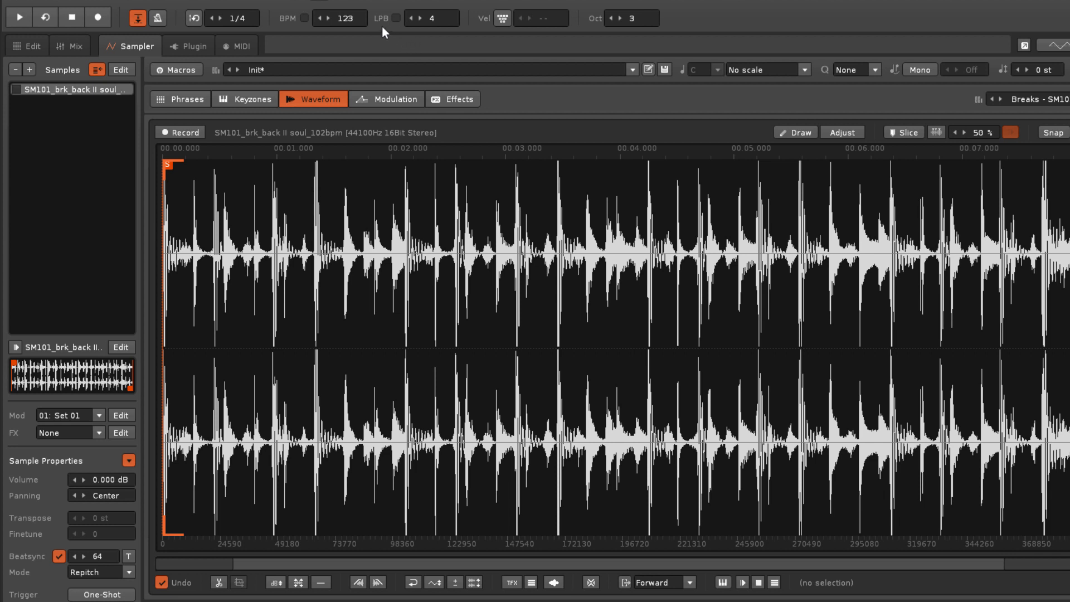
pyautogui.moveTo(436, 35)
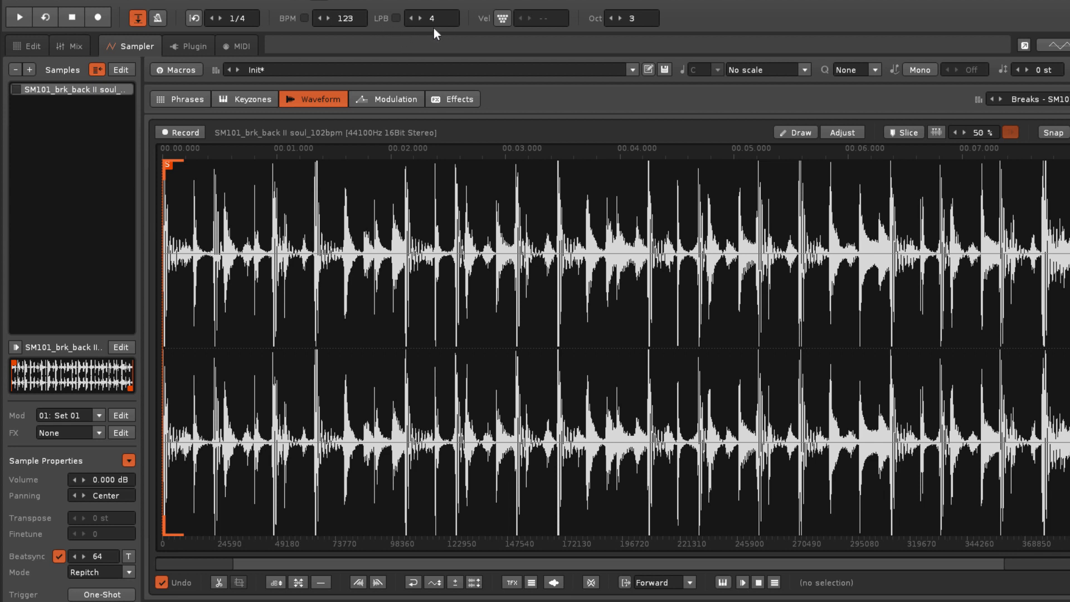
pyautogui.moveTo(408, 36)
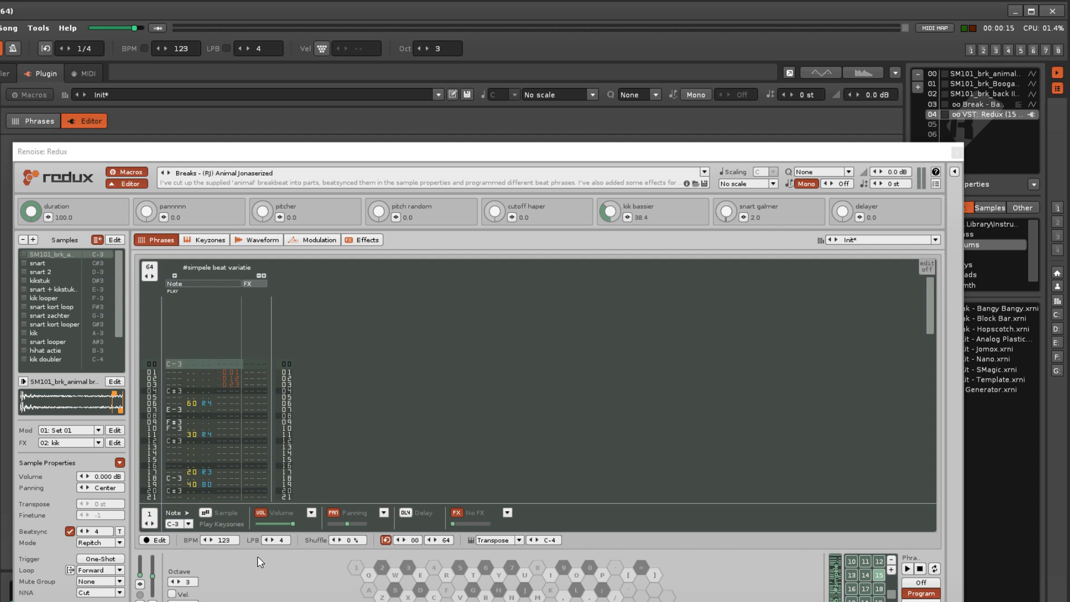
pyautogui.moveTo(277, 551)
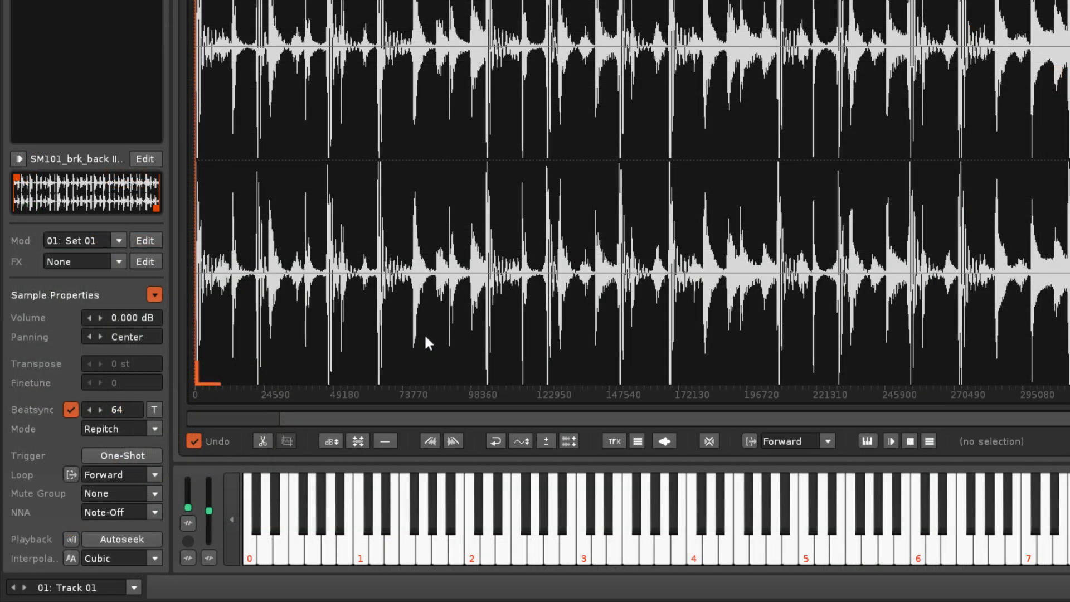
# Turn off Beatsync, convert it to transpose/finetune with the T button and lower the transpose
pyautogui.click(71, 409)
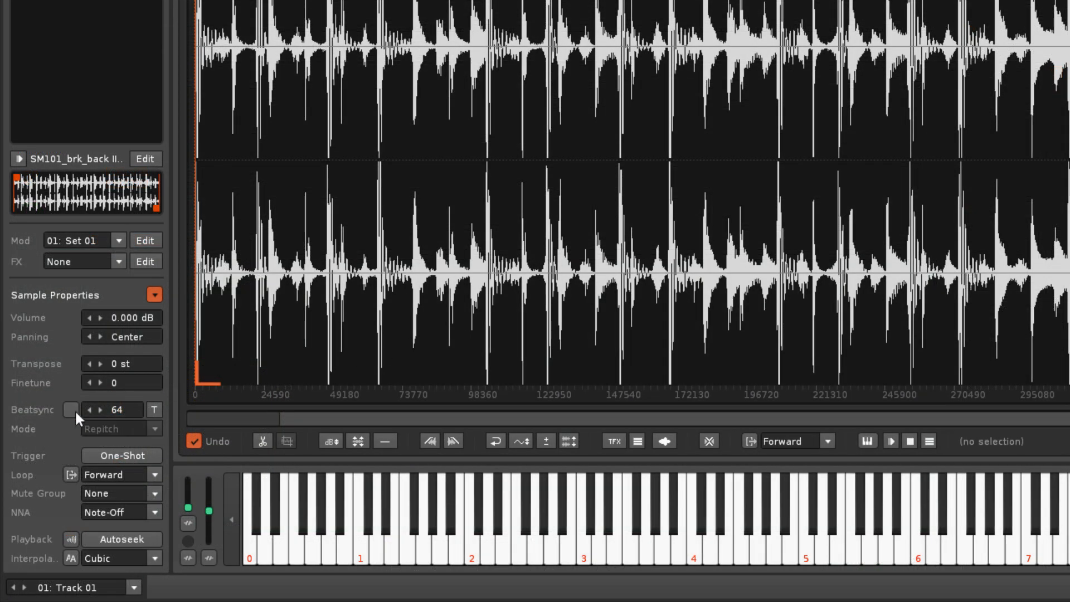
pyautogui.moveTo(154, 410)
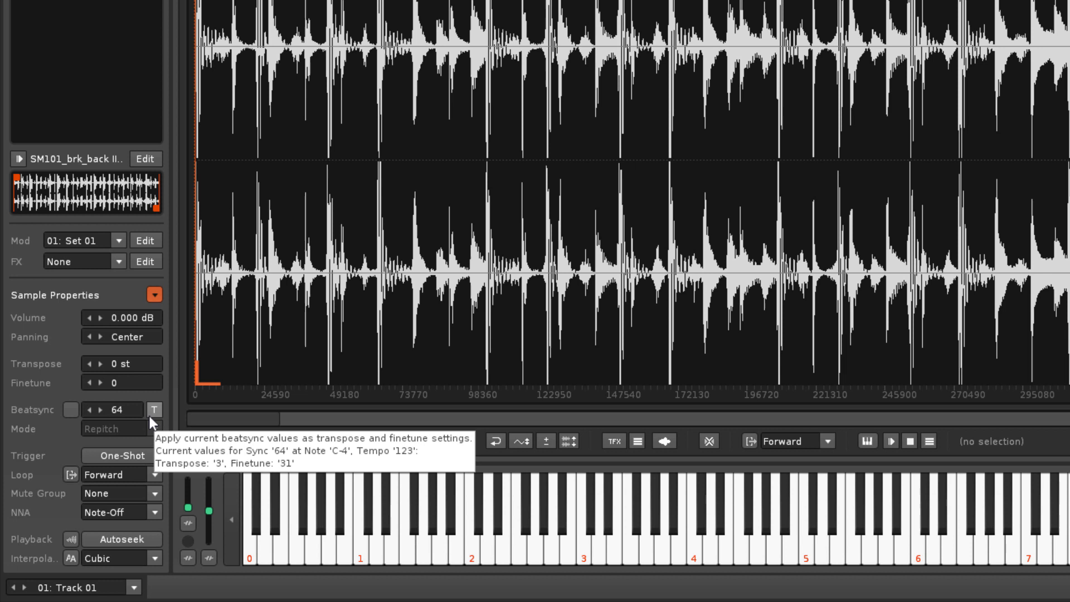
pyautogui.click(155, 409)
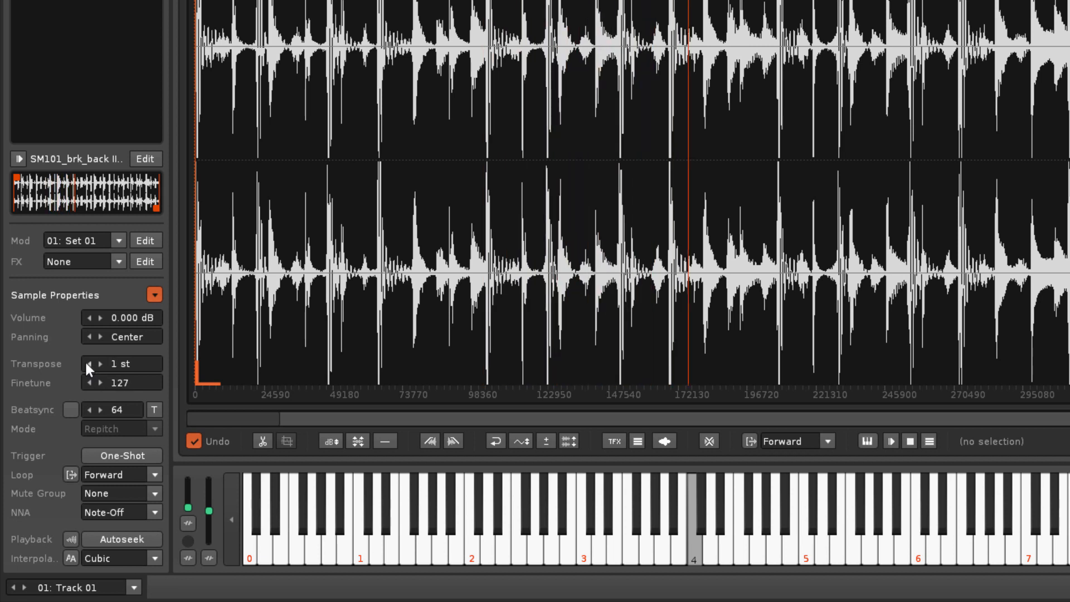
pyautogui.click(93, 364)
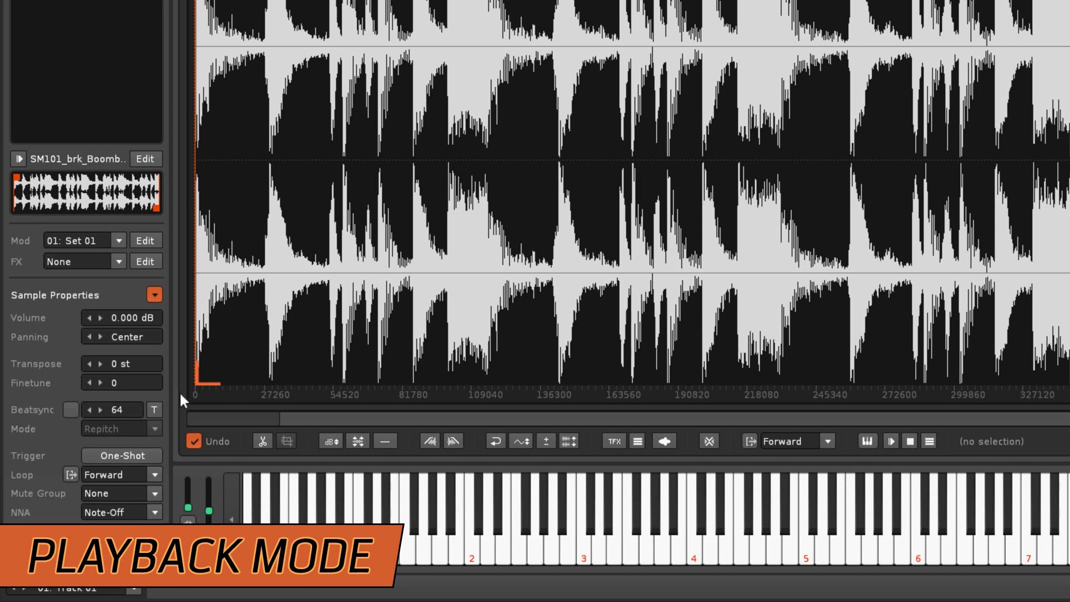
# Turn on Beatsync for the Boomblastic break and open its mode list
pyautogui.click(71, 409)
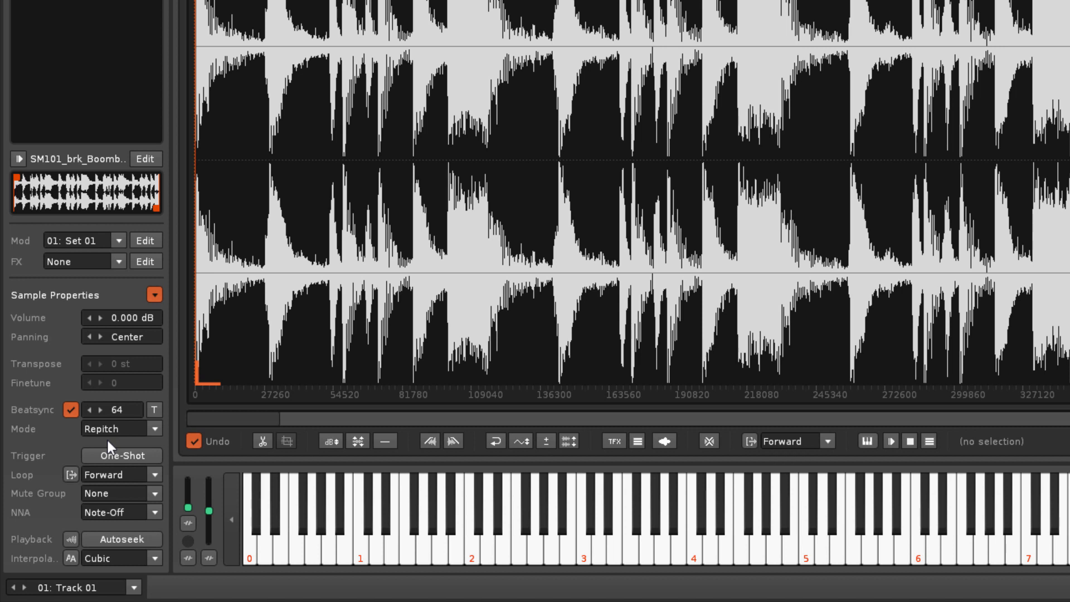
pyautogui.moveTo(119, 372)
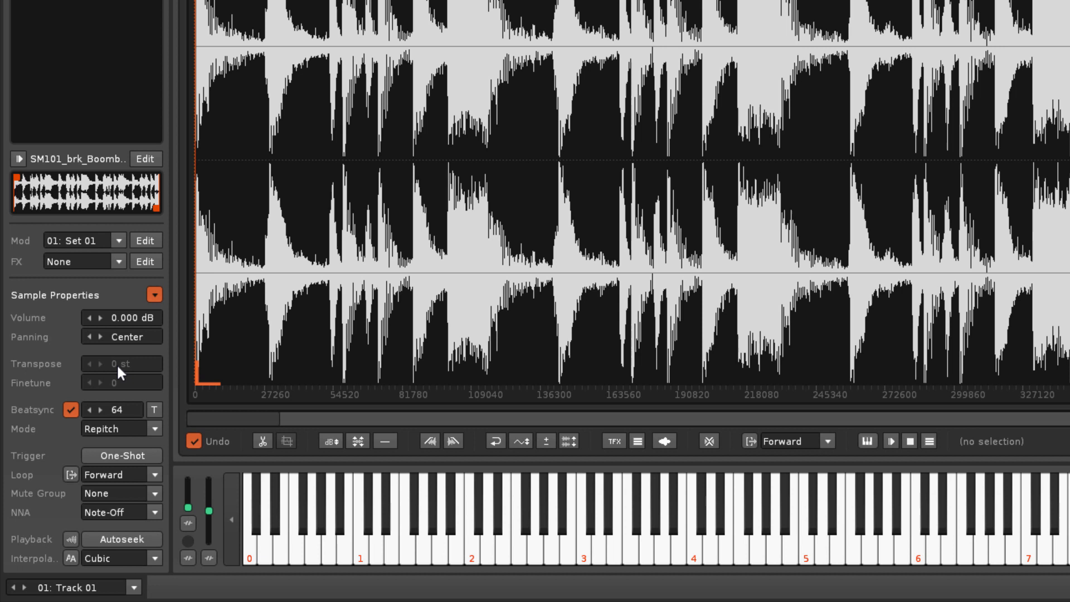
pyautogui.moveTo(68, 393)
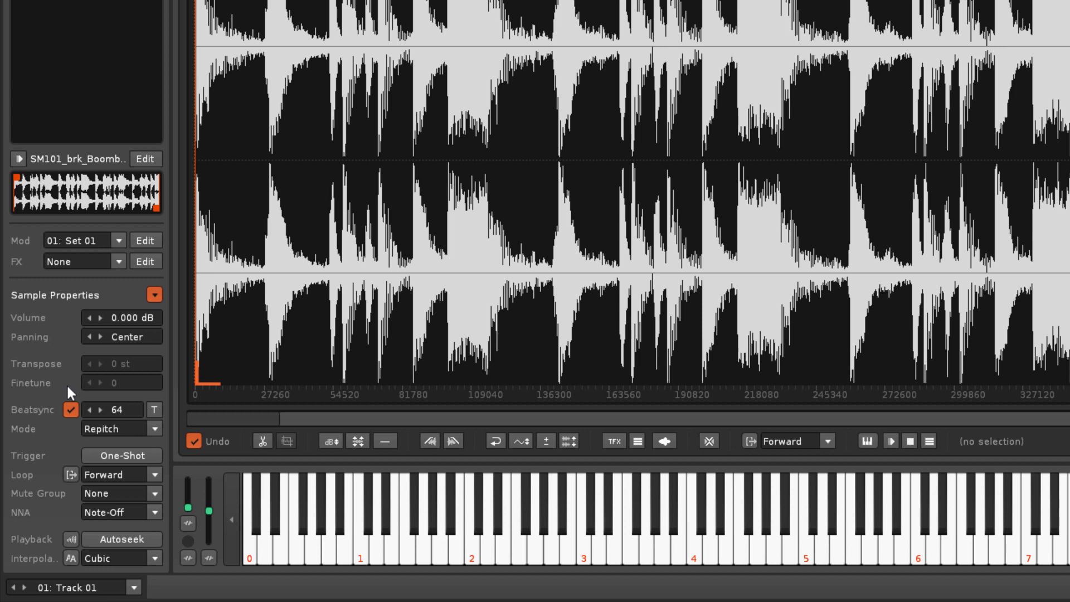
pyautogui.click(583, 533)
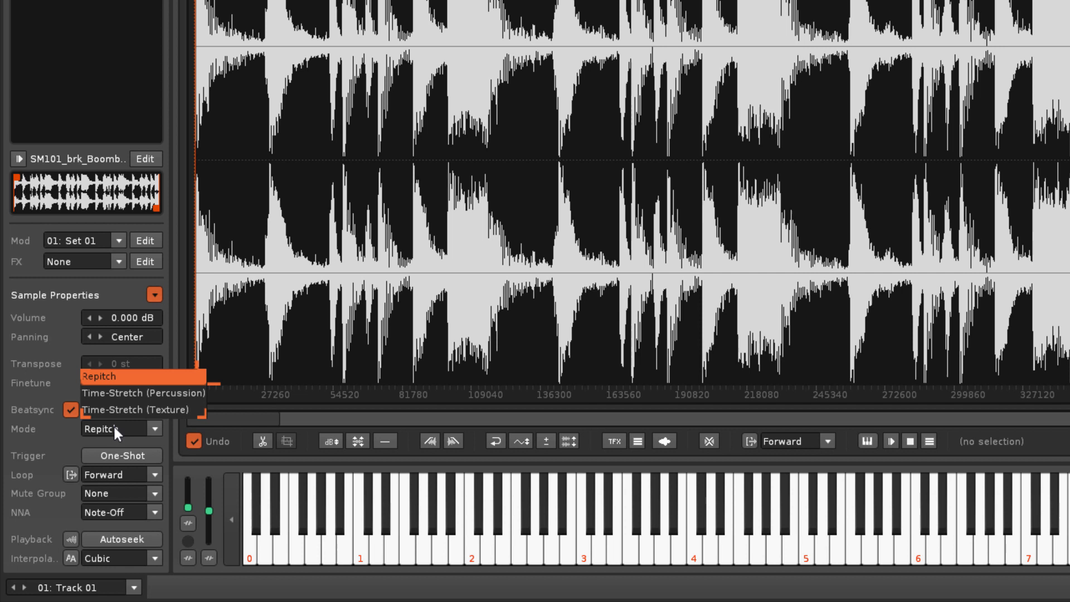
pyautogui.moveTo(122, 427)
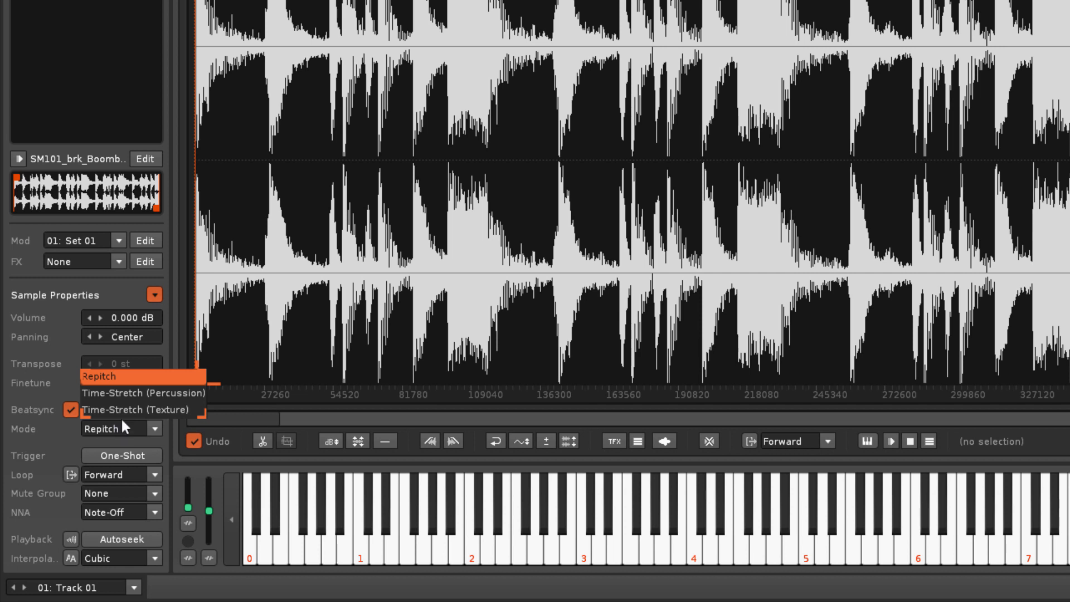
# Pick a Beatsync playback mode such as Time-Stretch (Percussion)
pyautogui.click(141, 392)
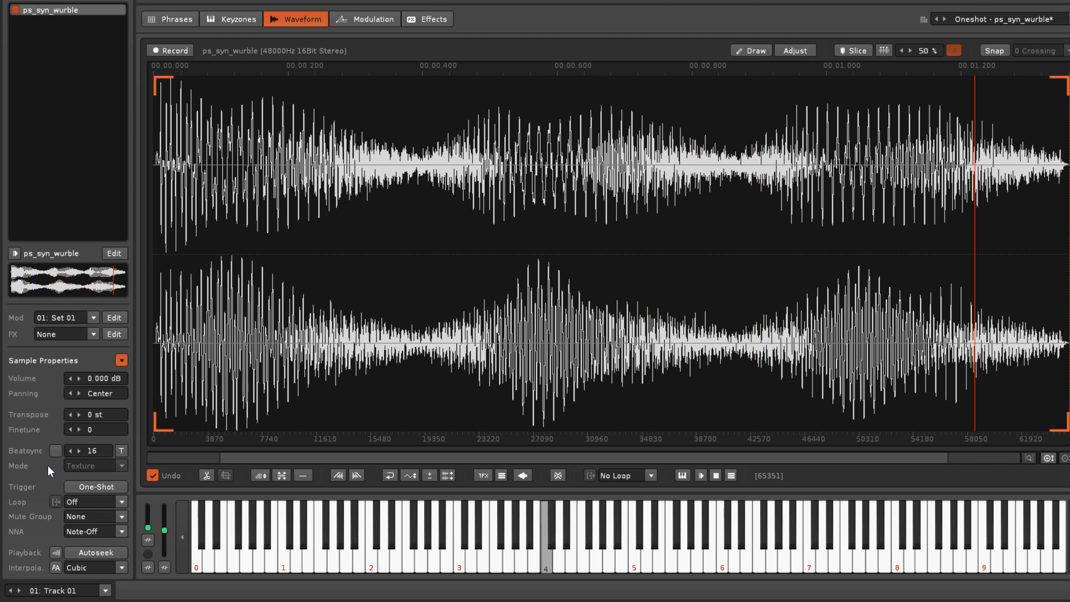
# Select the ps_syn_wurble sample with 16 beatsync lines in Texture mode
pyautogui.click(56, 451)
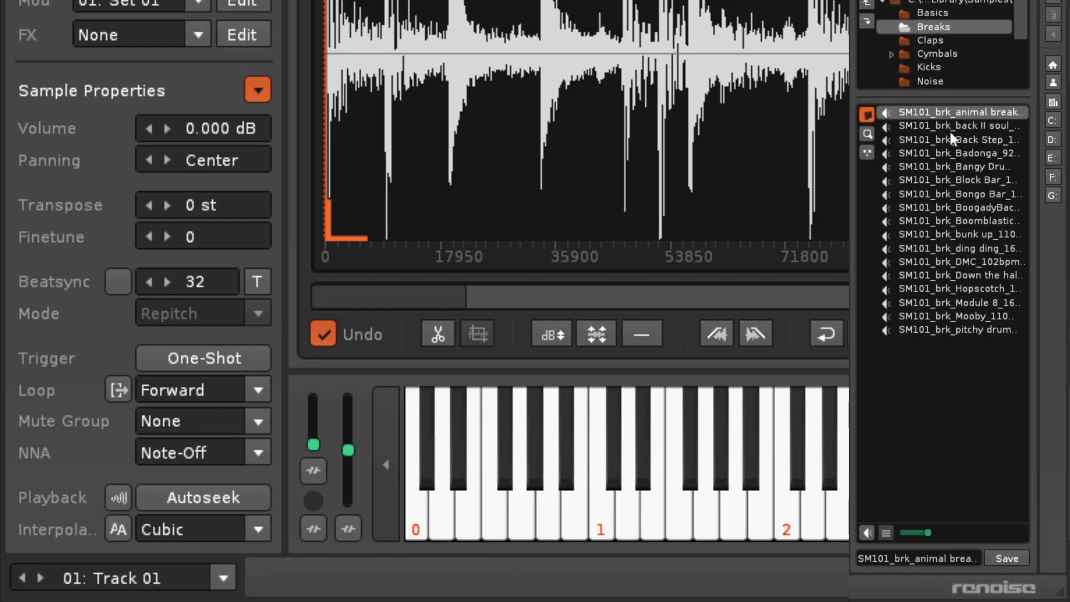
# Load the animal break 140bpm sample and open Edit > Preferences
pyautogui.click(166, 281)
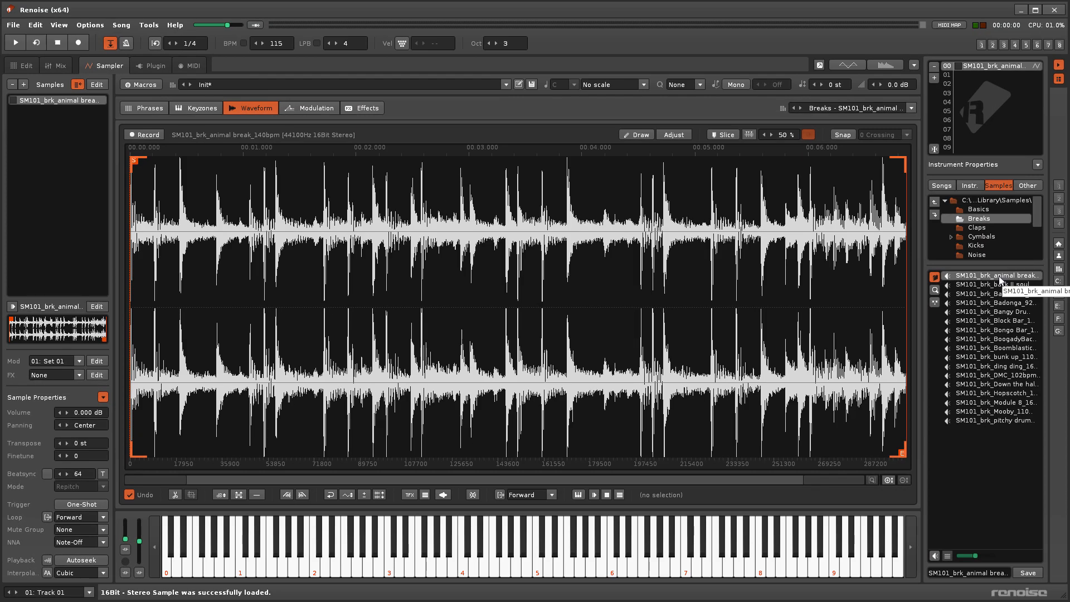
pyautogui.click(34, 25)
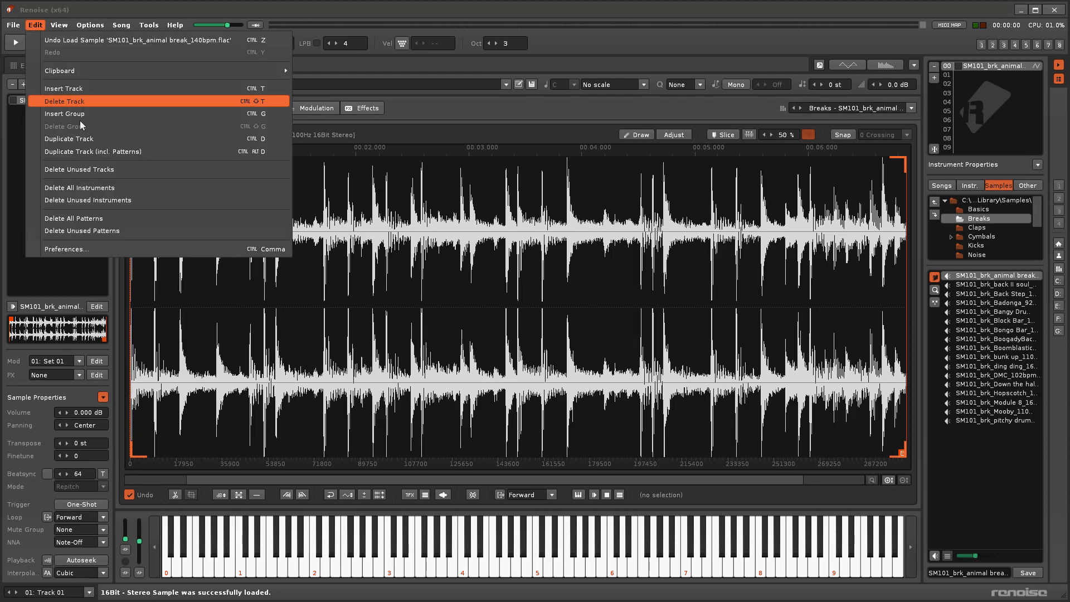
pyautogui.click(66, 248)
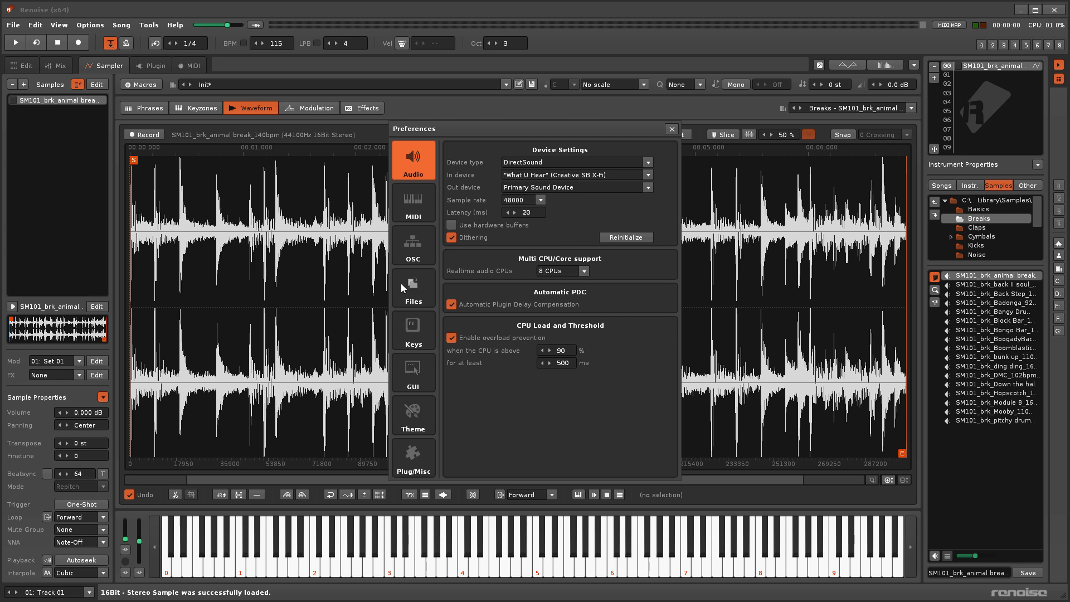